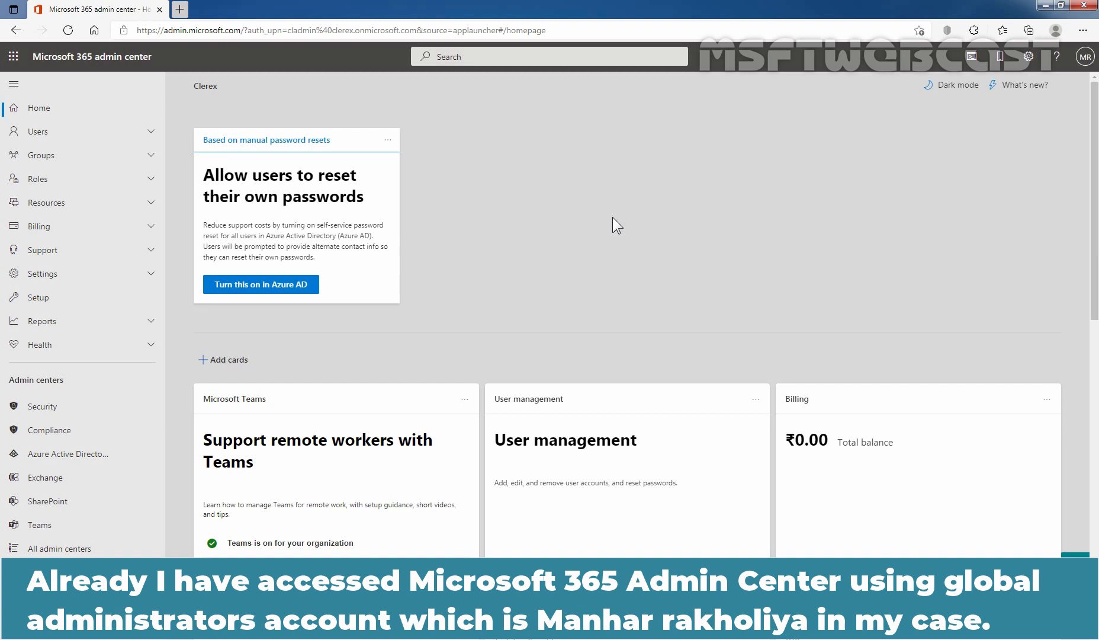
From the header profile menu, choose View account to reach the admin's My Account page.
click(1085, 56)
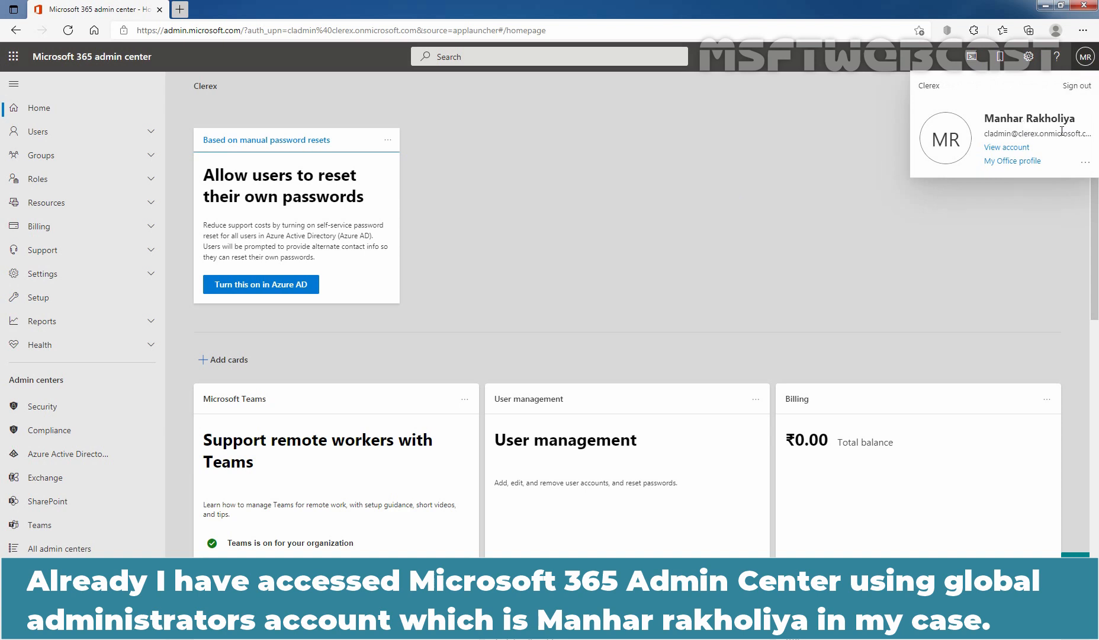
click(585, 199)
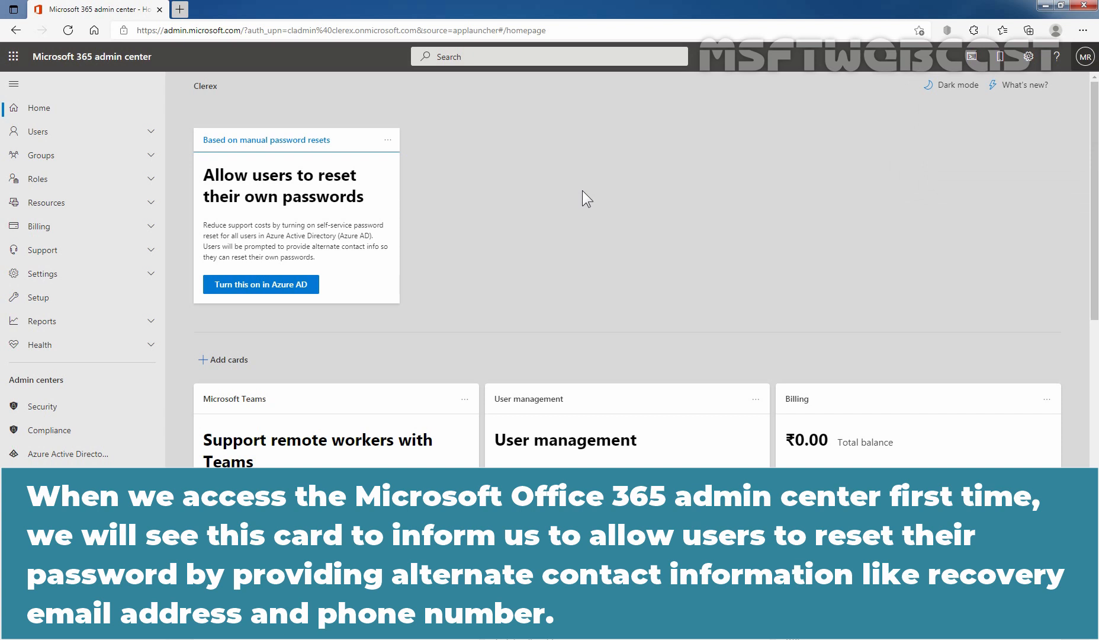
mouse_move(302, 204)
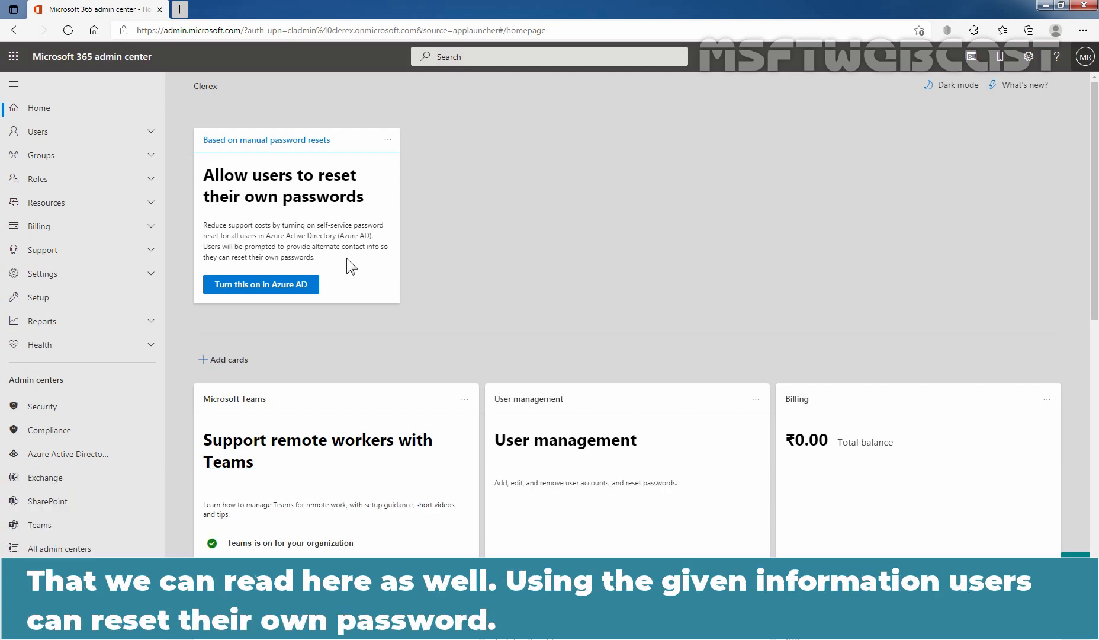
mouse_move(365, 272)
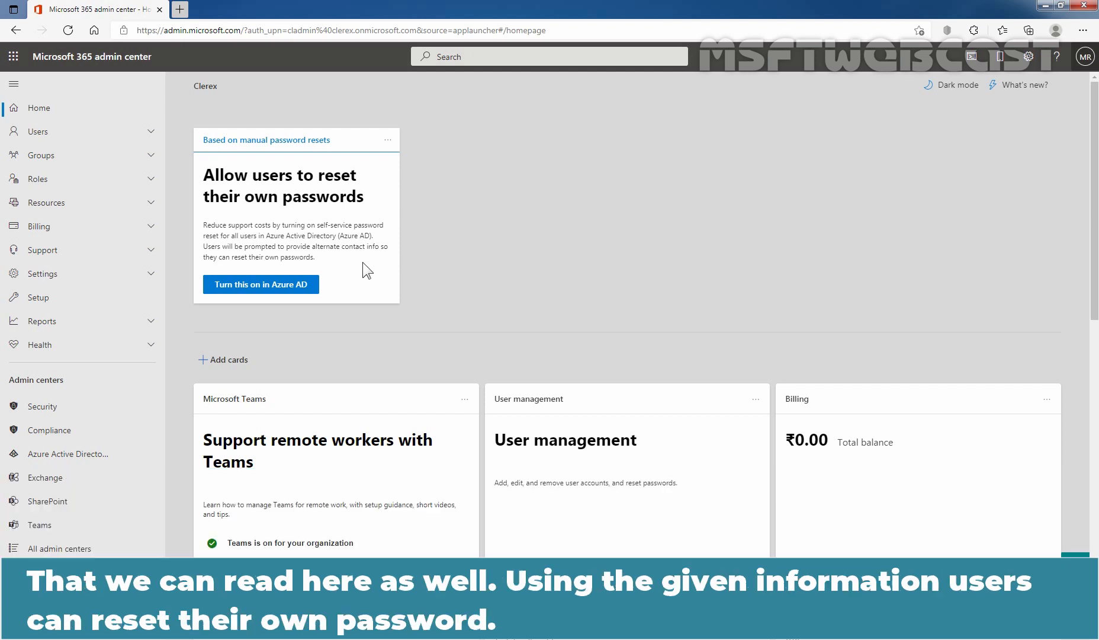
mouse_move(511, 257)
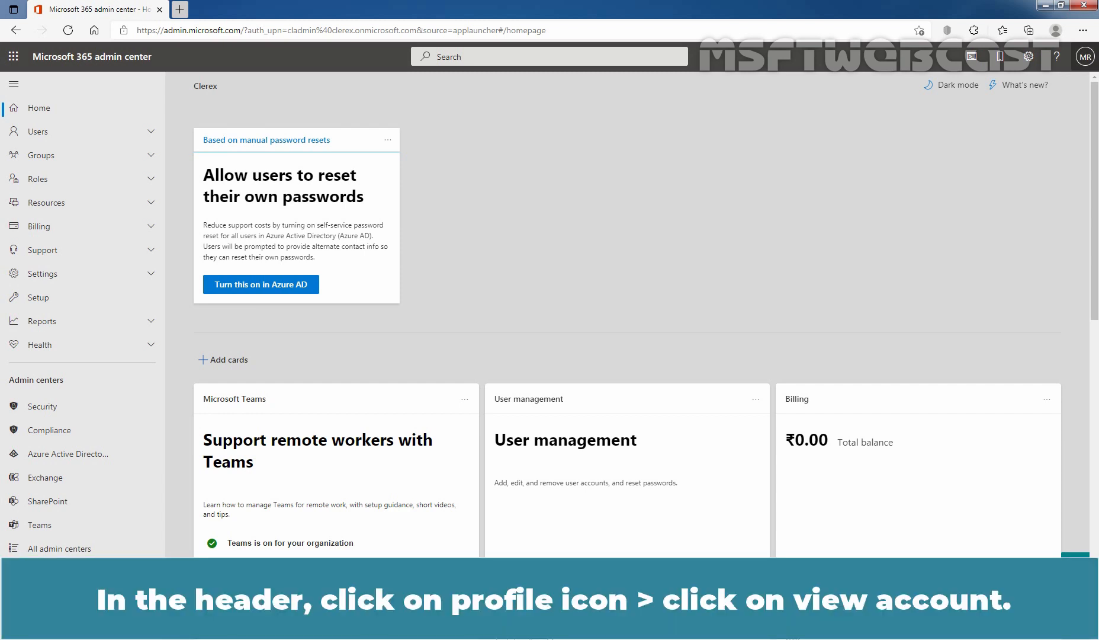
click(1085, 57)
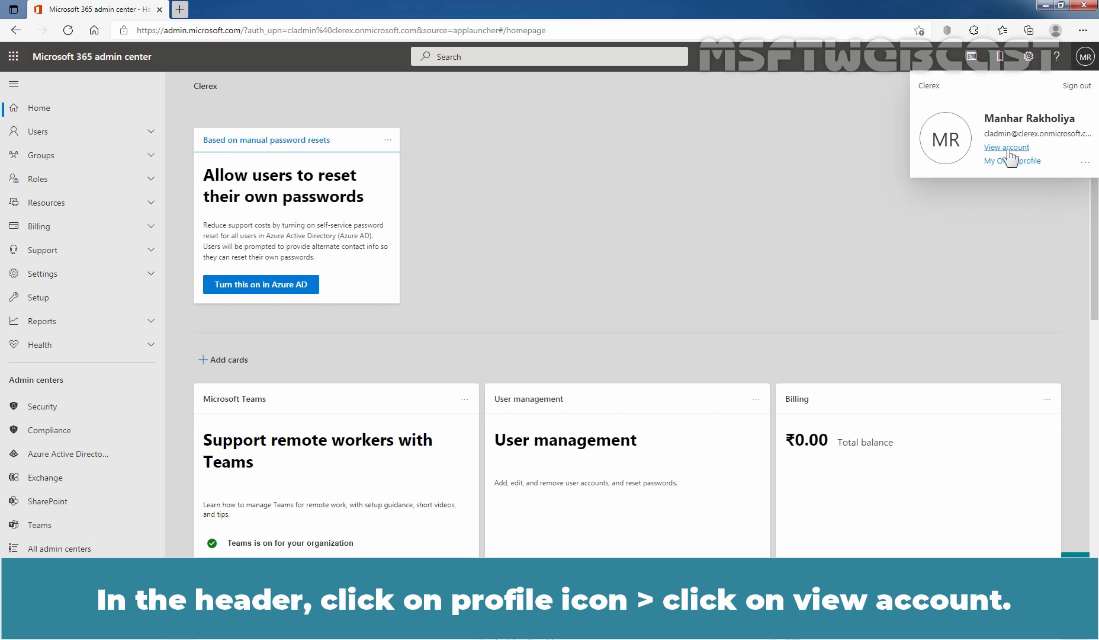
click(1005, 147)
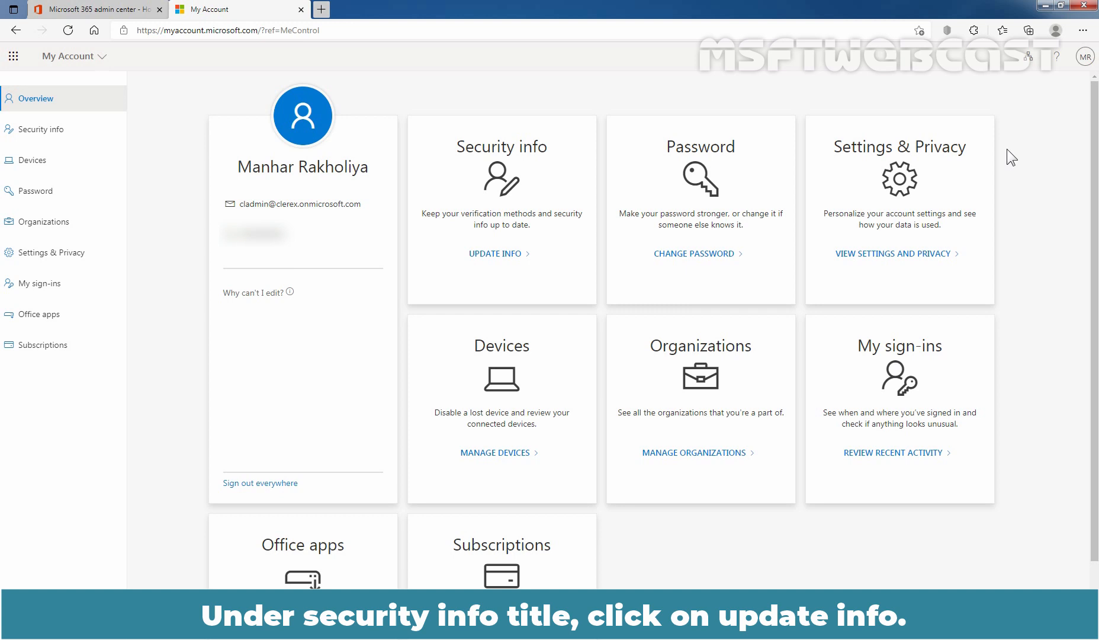
mouse_move(578, 241)
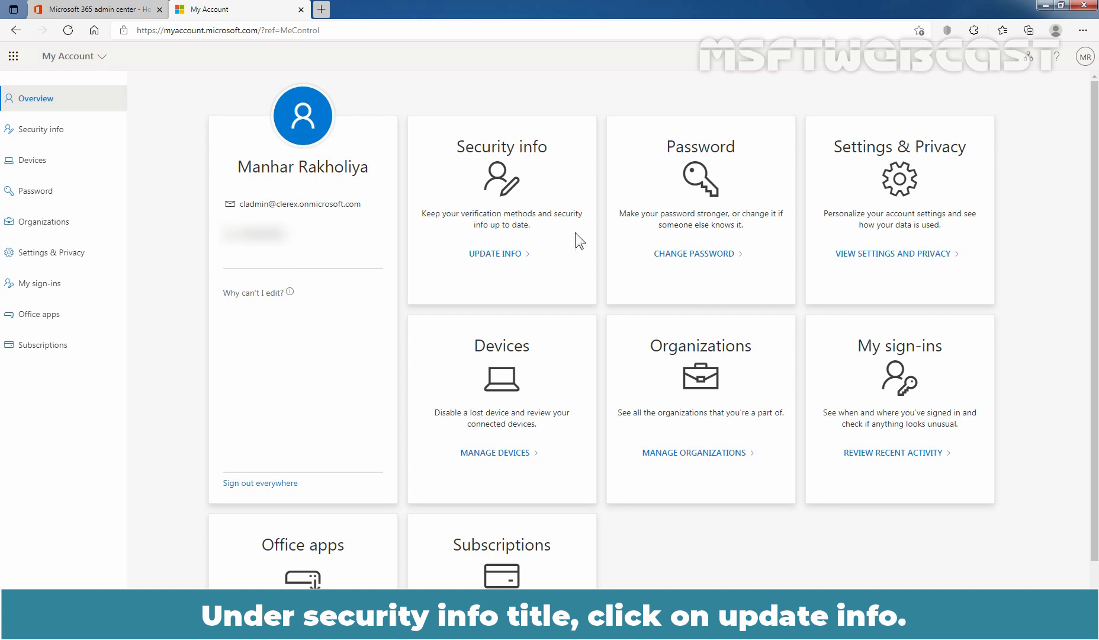
Use UPDATE INFO on the Security info card to list the current sign-in methods.
click(494, 254)
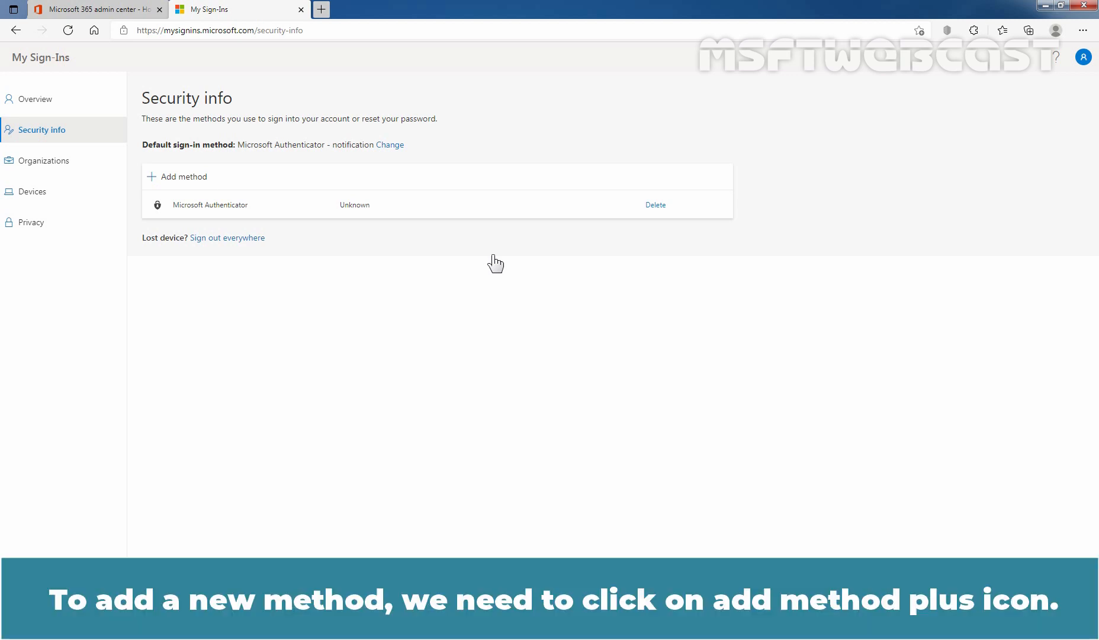
mouse_move(315, 262)
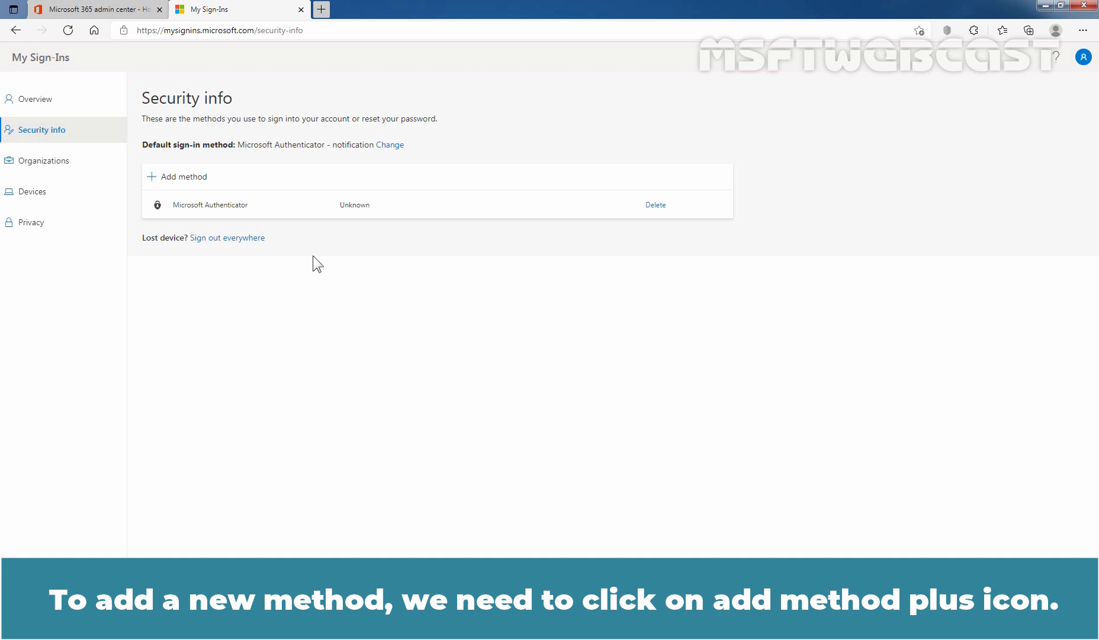
mouse_move(176, 176)
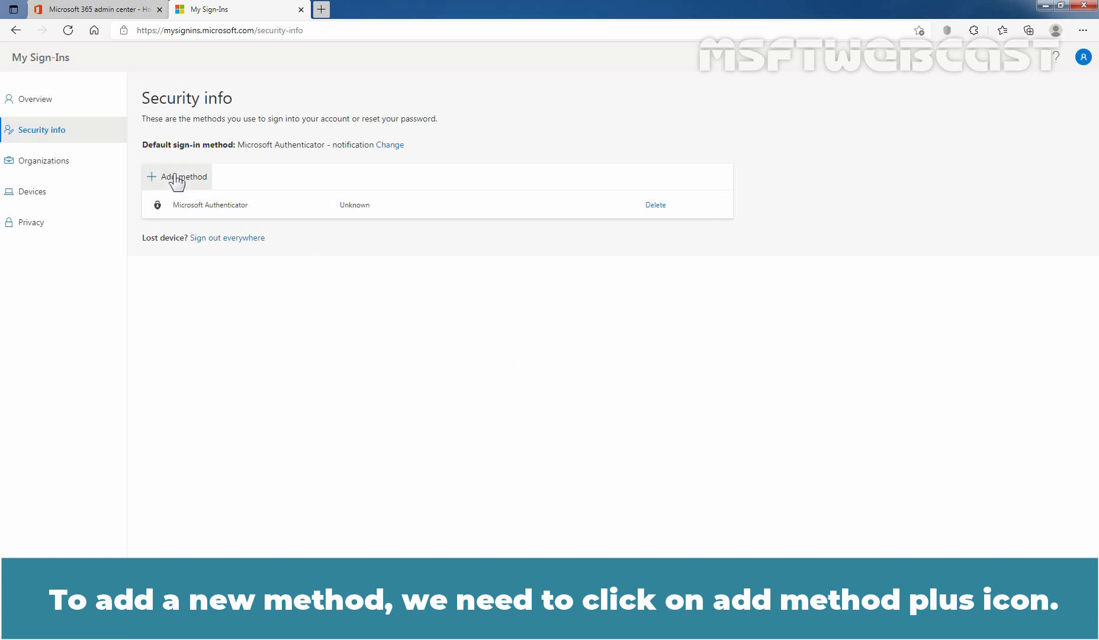
Add Phone as a new sign-in method with India selected as the country code.
click(176, 176)
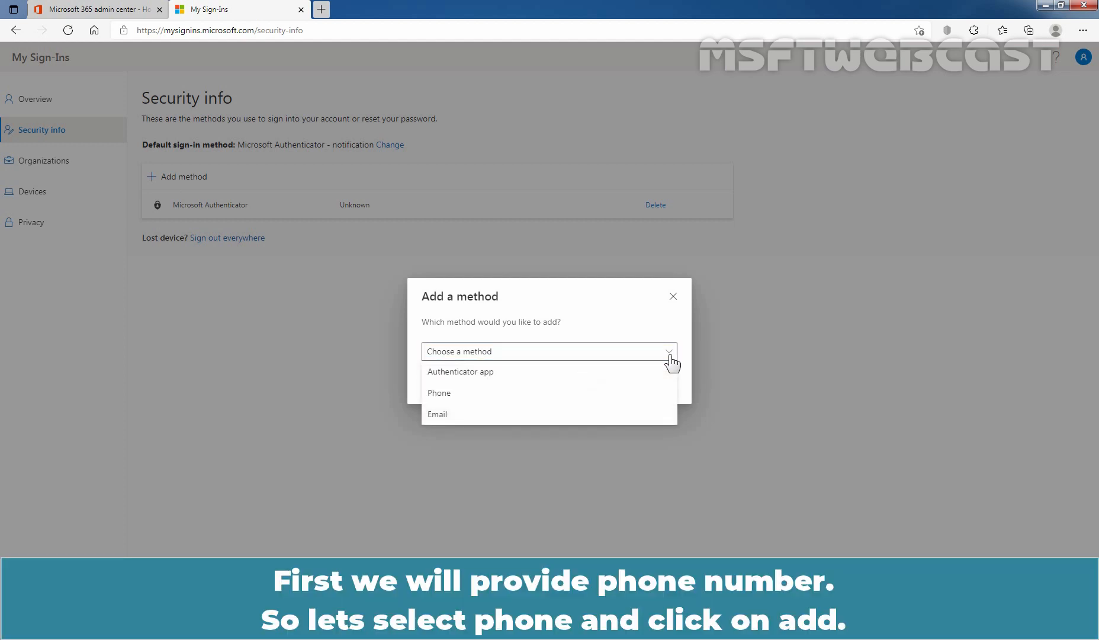
mouse_move(438, 393)
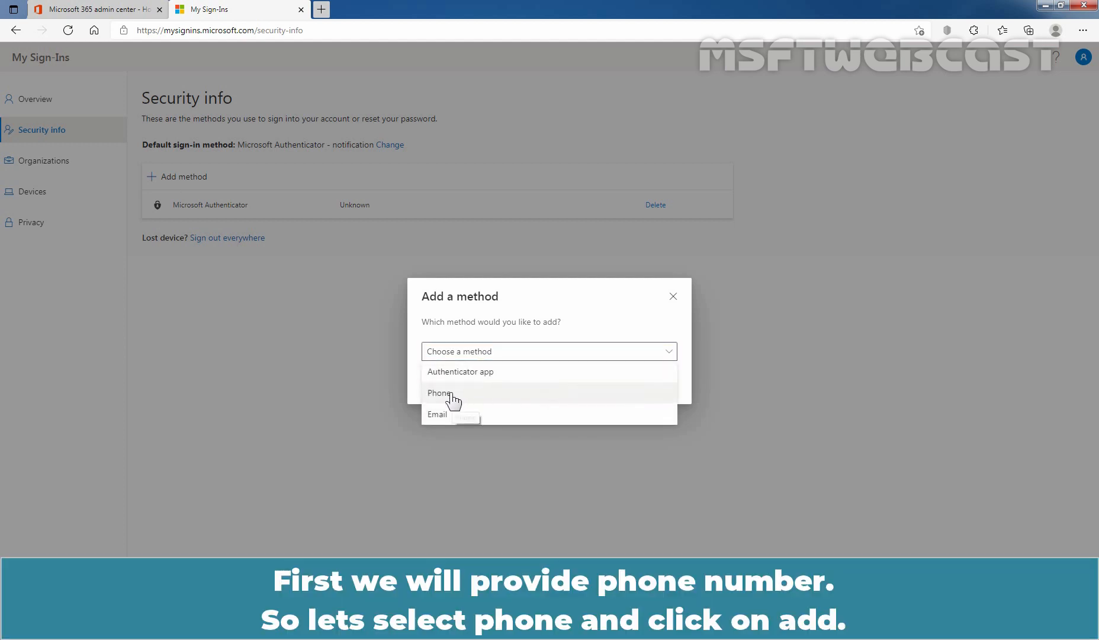
click(438, 393)
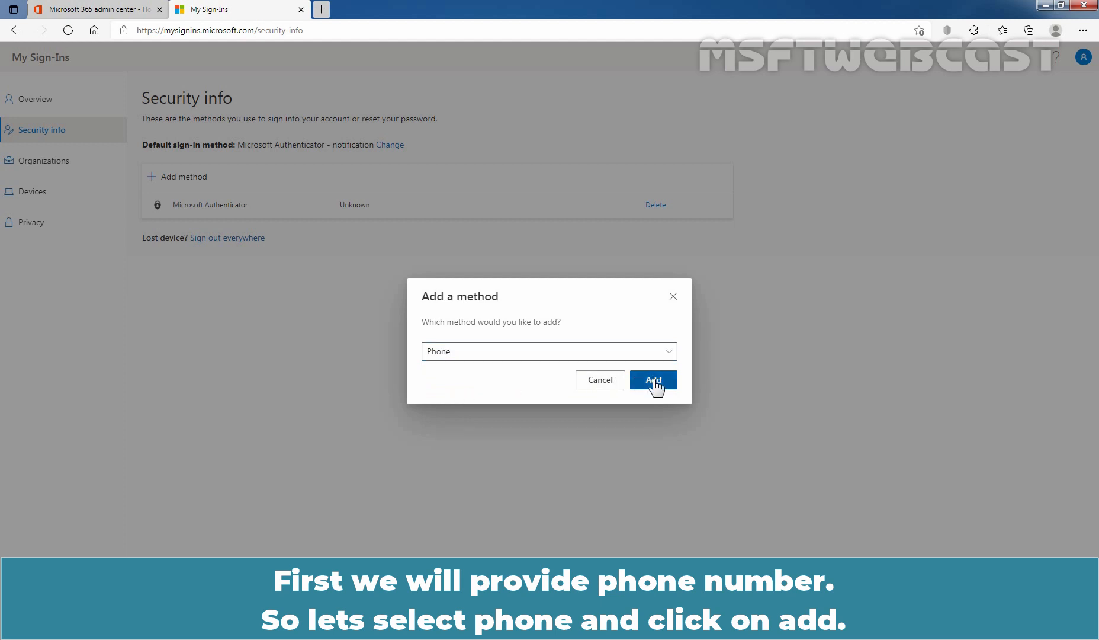
click(651, 379)
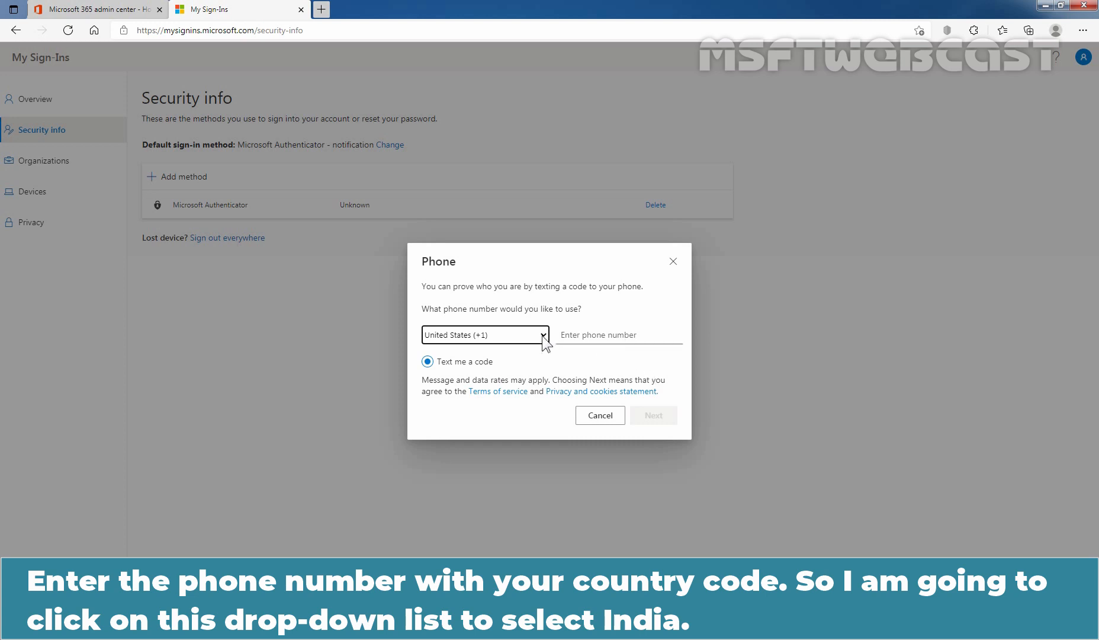
click(542, 334)
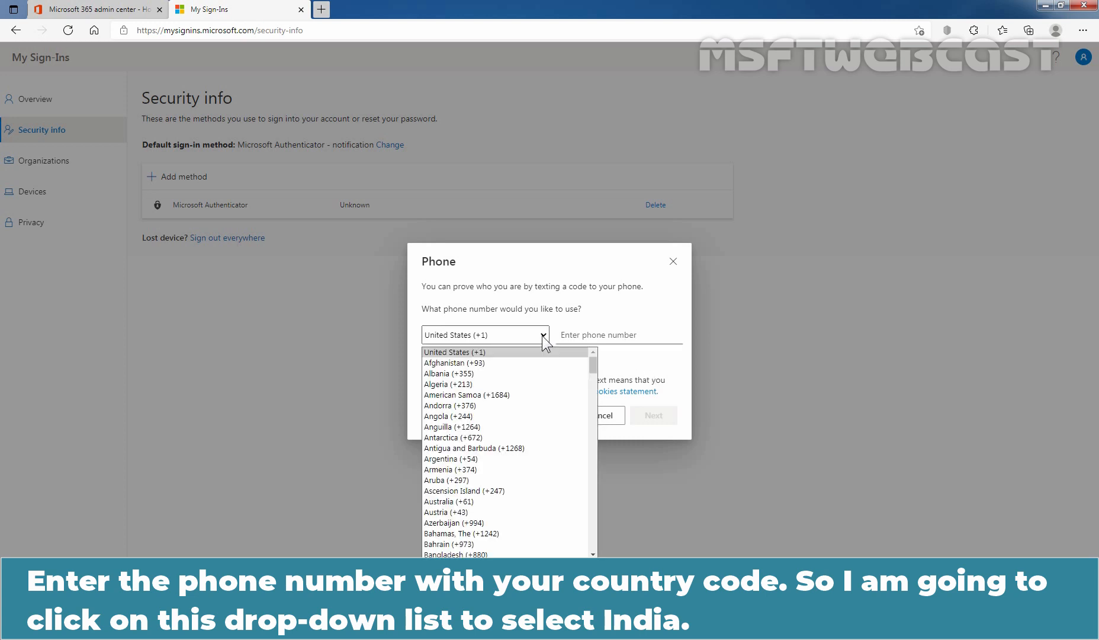
click(441, 554)
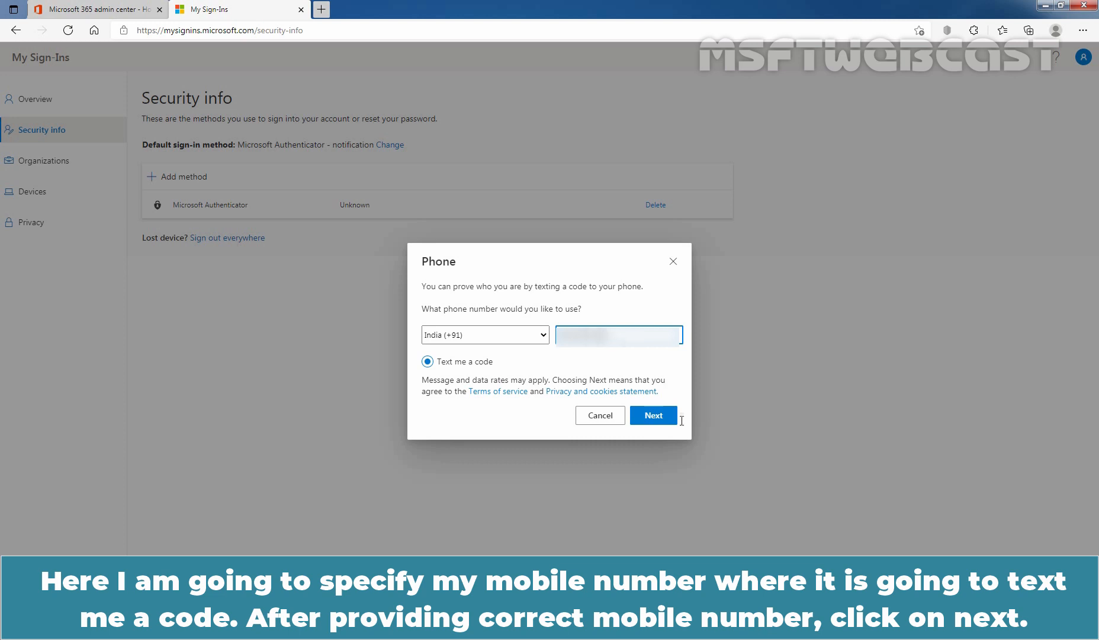
click(652, 415)
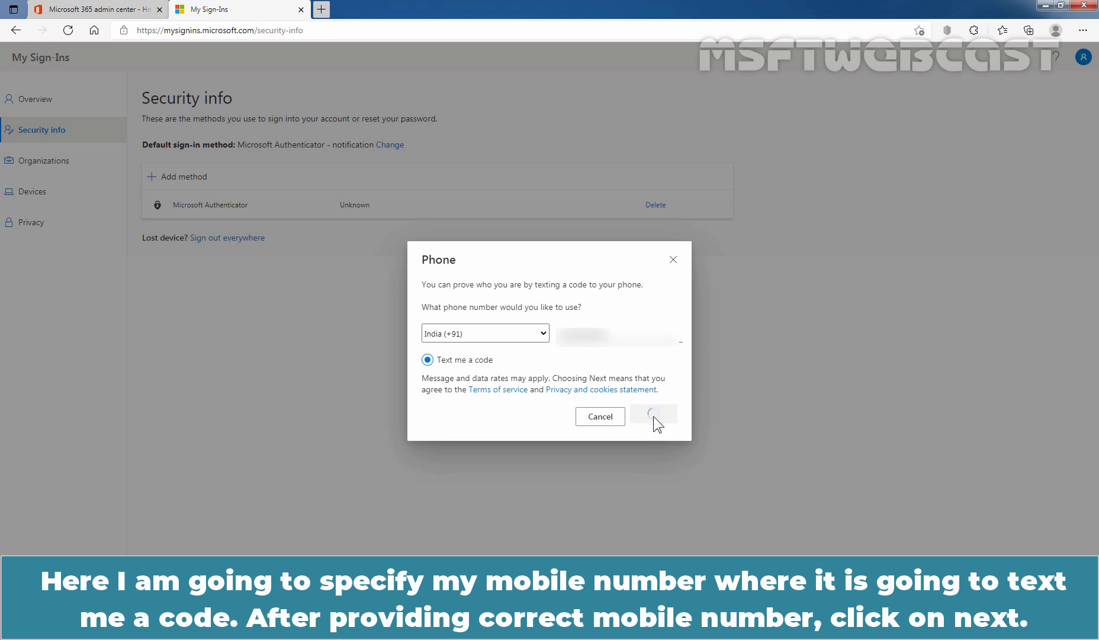
click(651, 416)
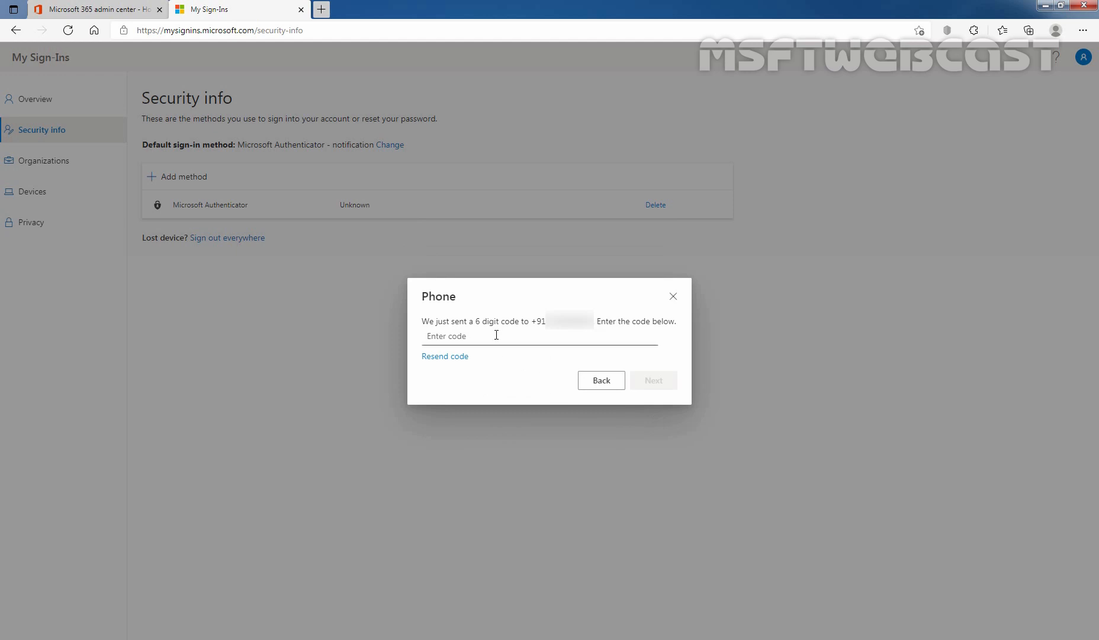
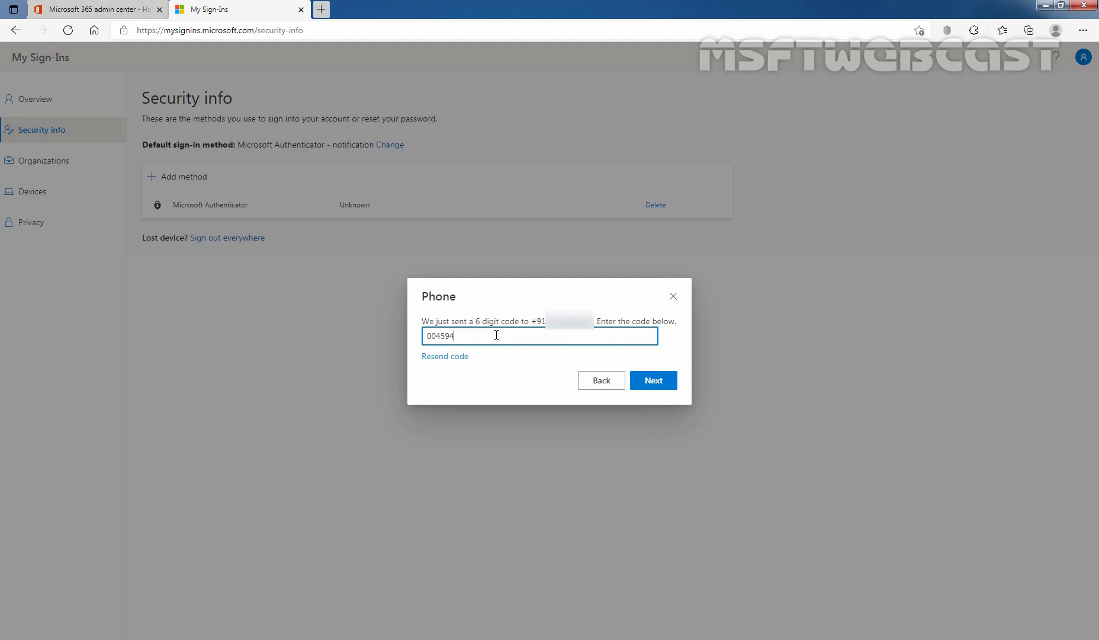
mouse_move(653, 379)
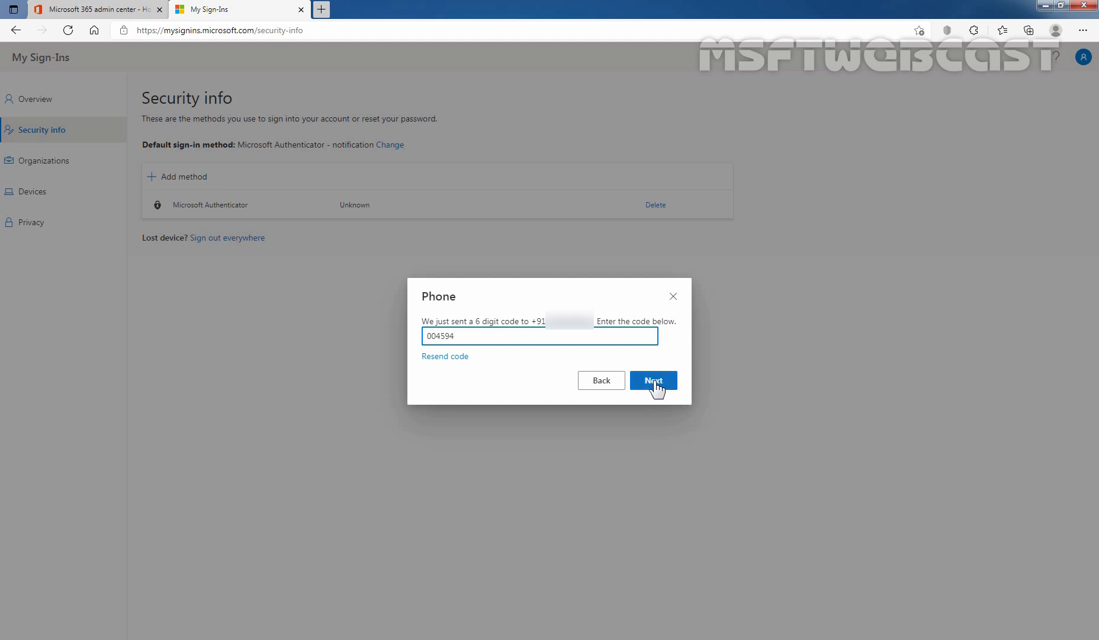
click(652, 380)
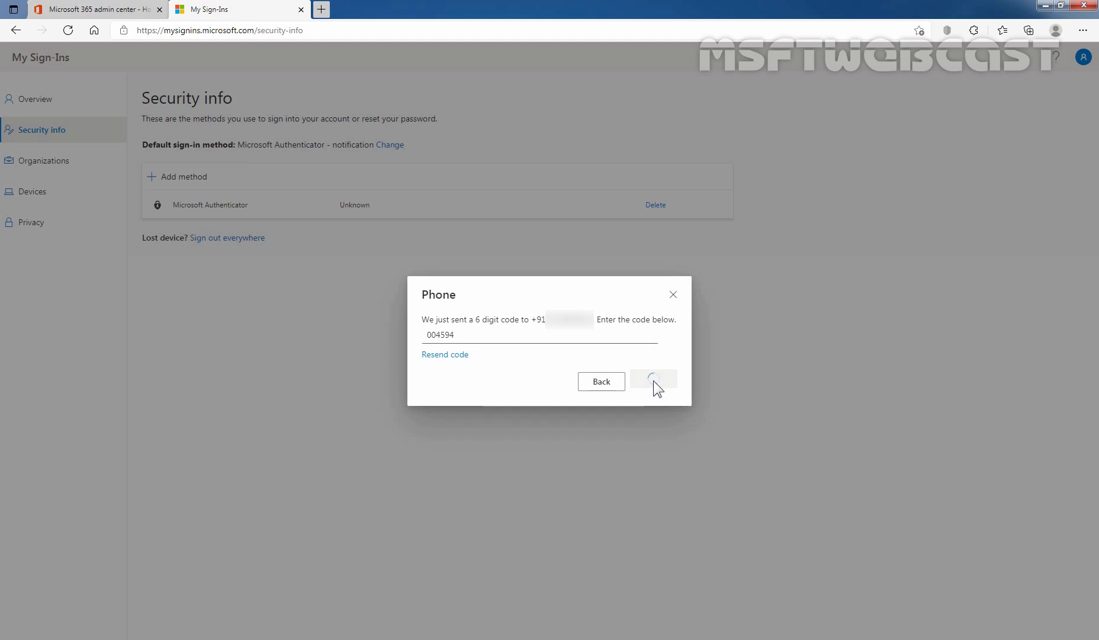
click(653, 382)
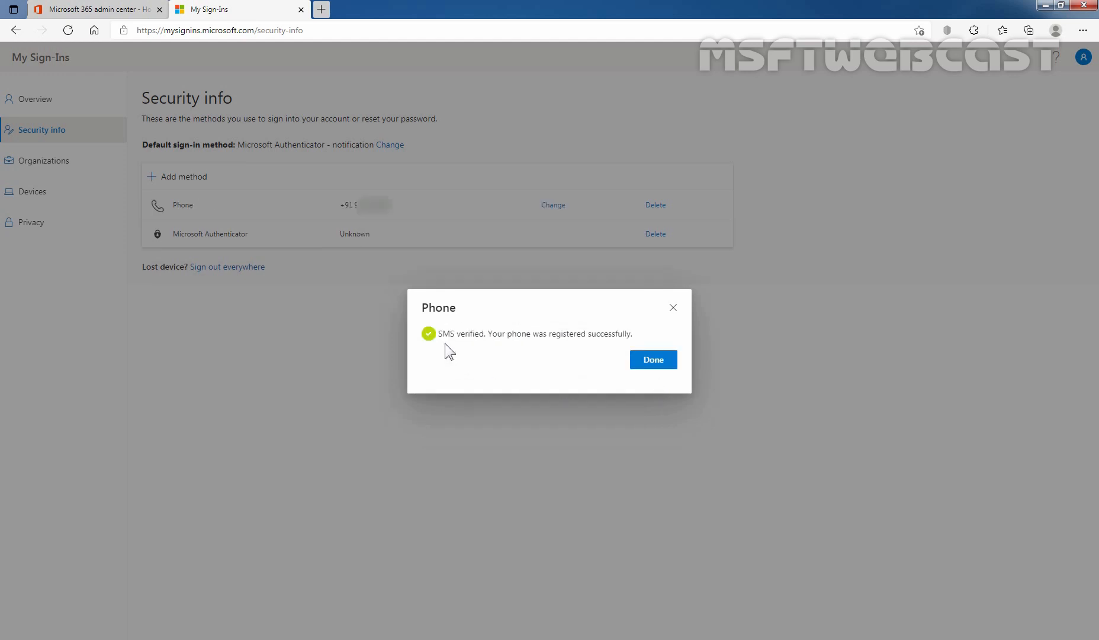
mouse_move(553, 351)
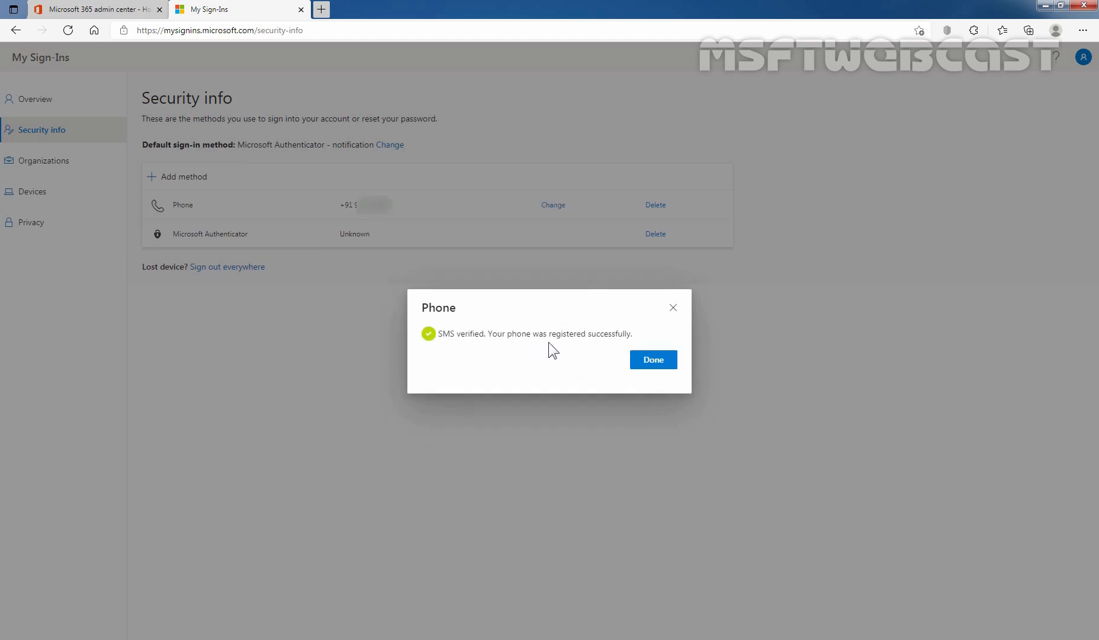
mouse_move(651, 358)
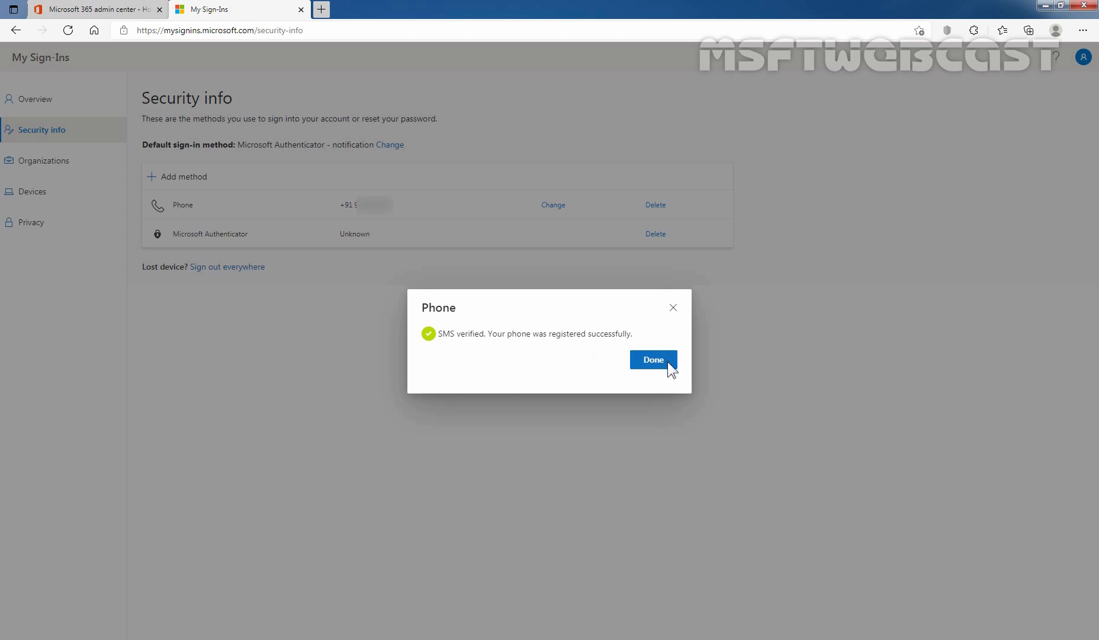
Acknowledge the SMS-verified confirmation with Done, returning to the Security info list.
click(652, 359)
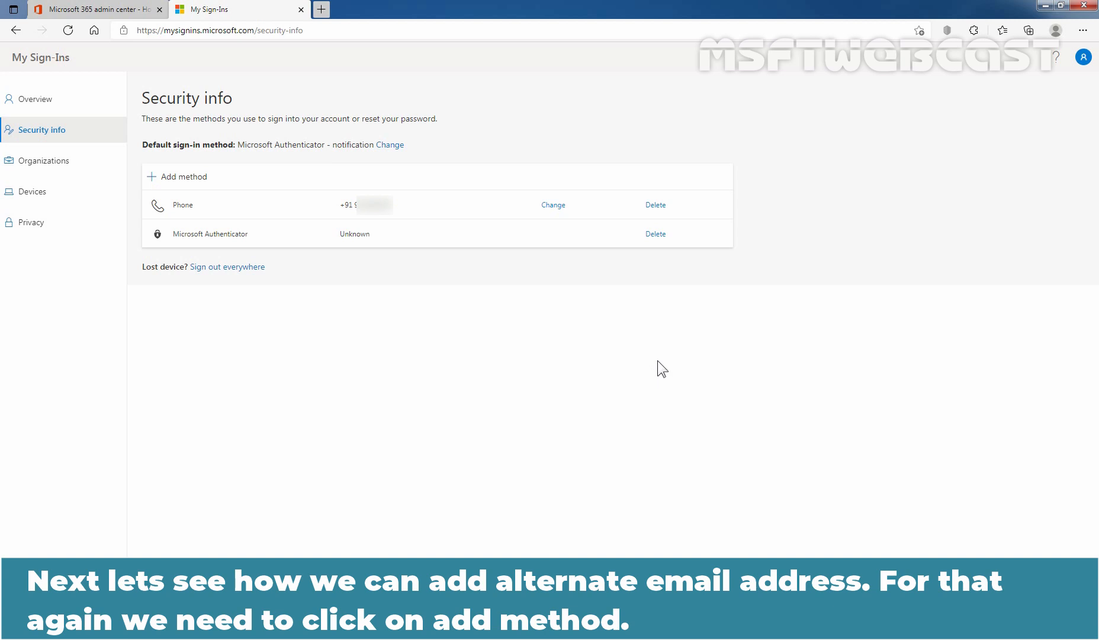
mouse_move(680, 404)
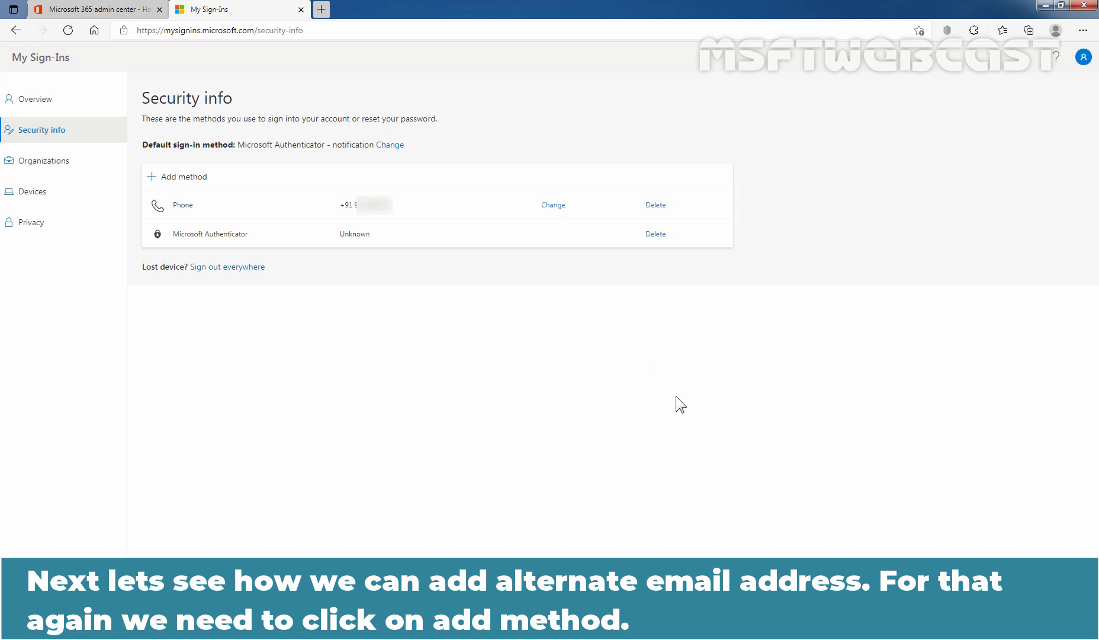
mouse_move(180, 180)
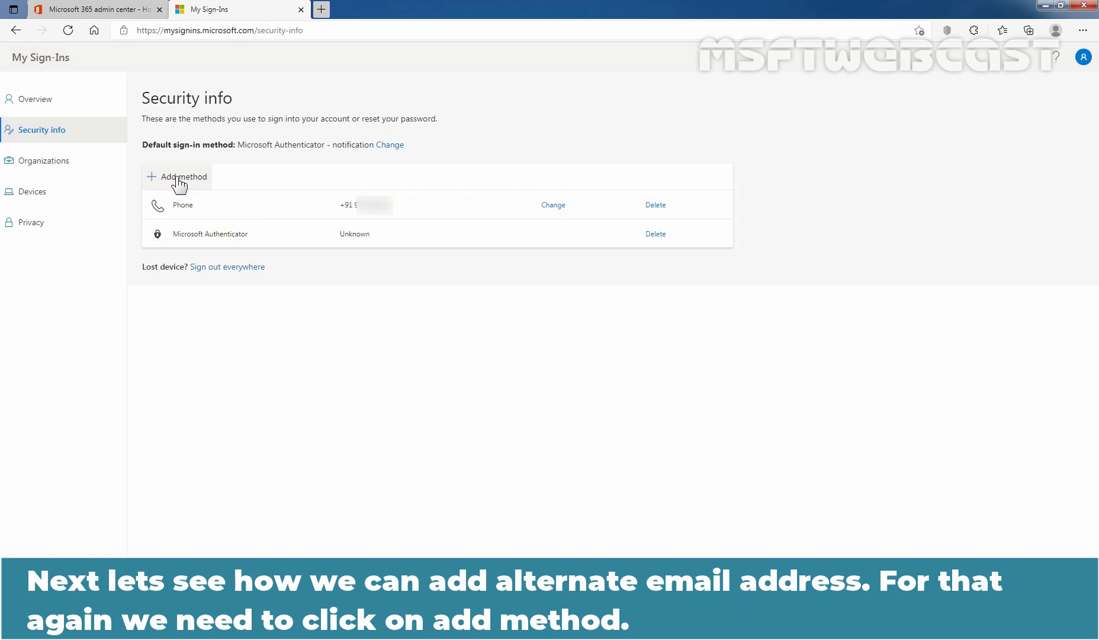
Add Email as a sign-in method and submit the alternate email address.
click(177, 176)
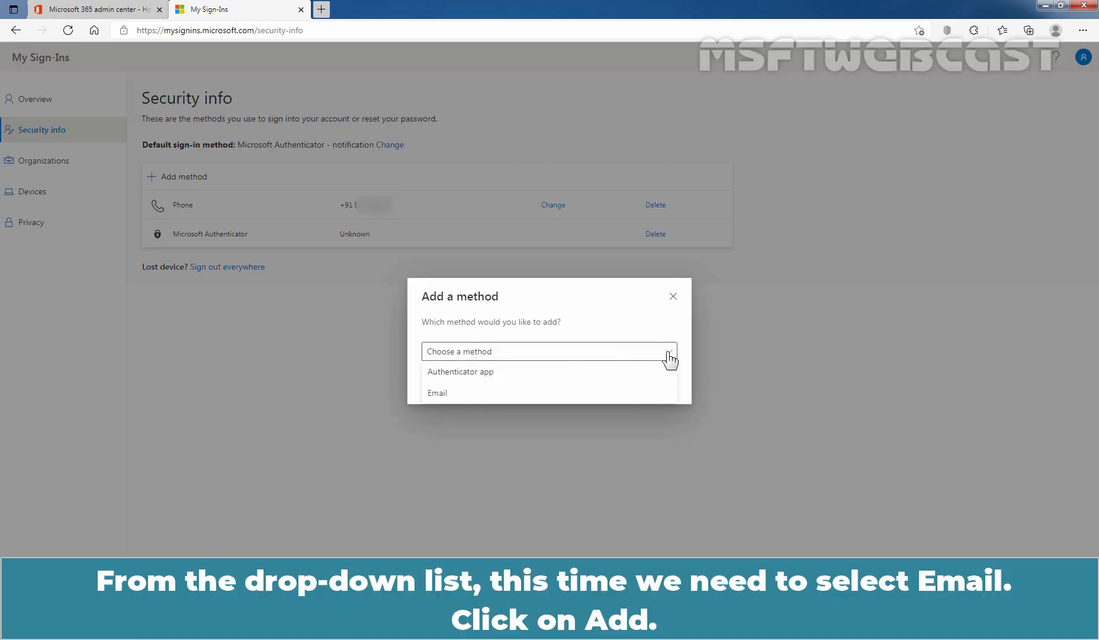
click(437, 393)
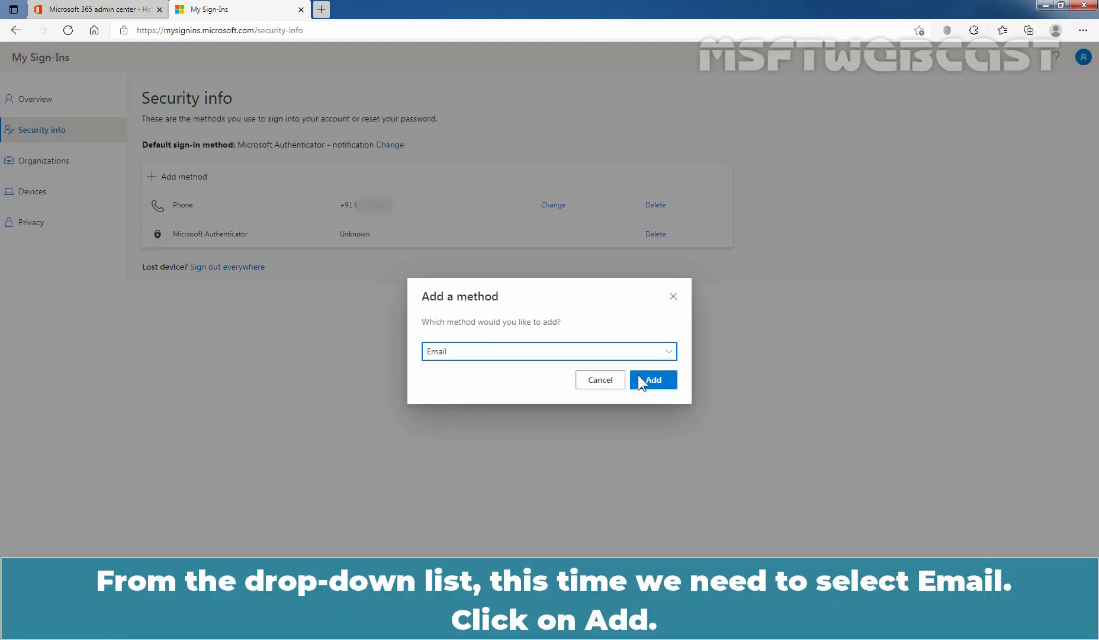
click(652, 378)
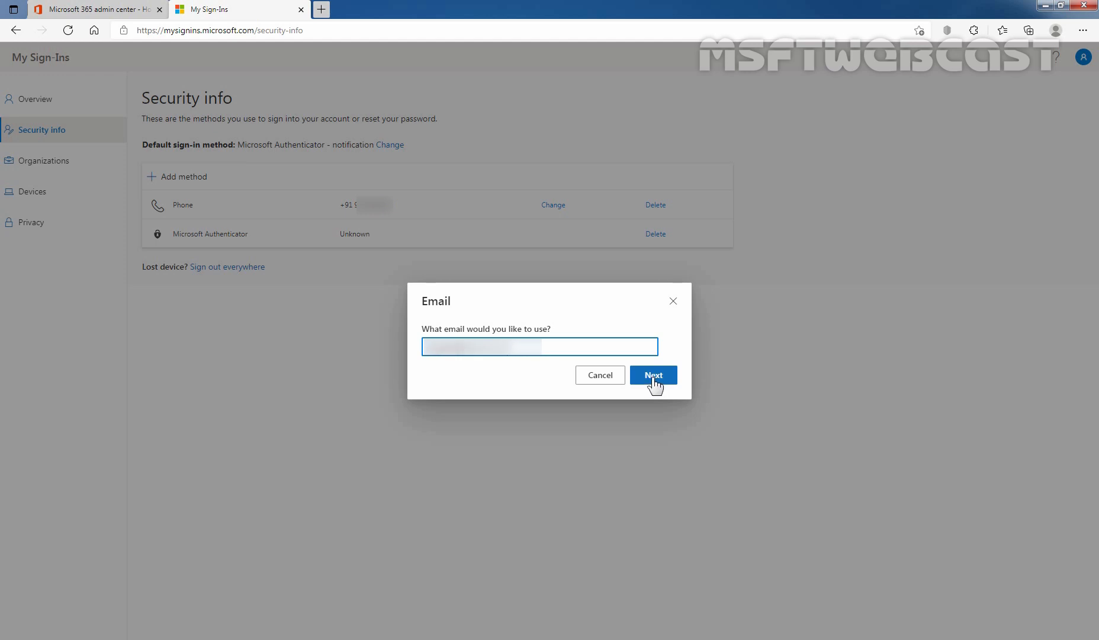
click(653, 374)
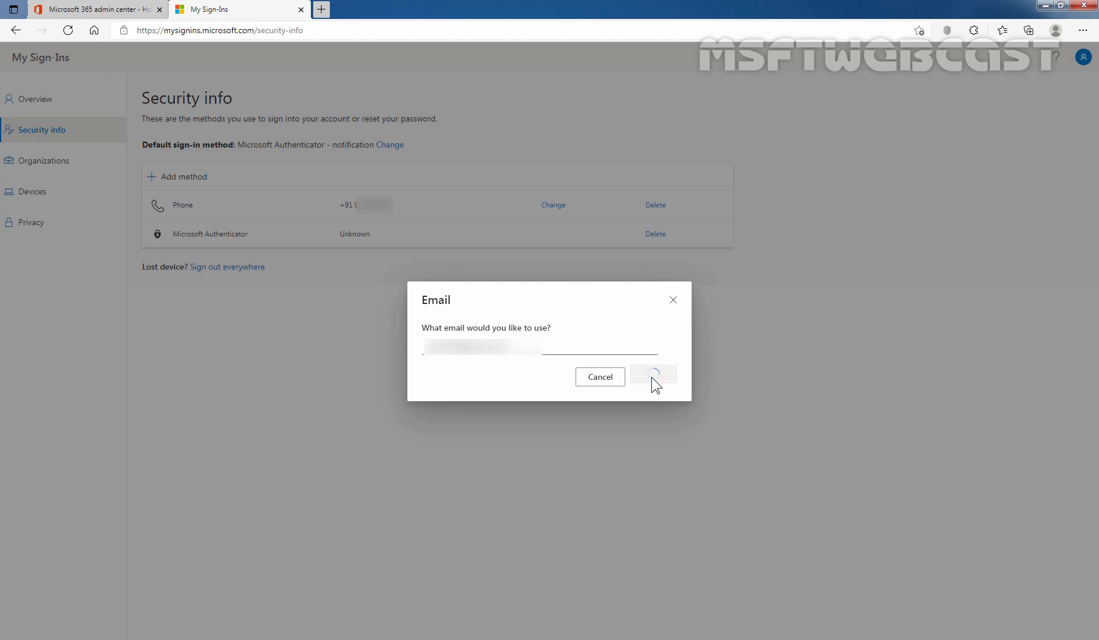
click(653, 377)
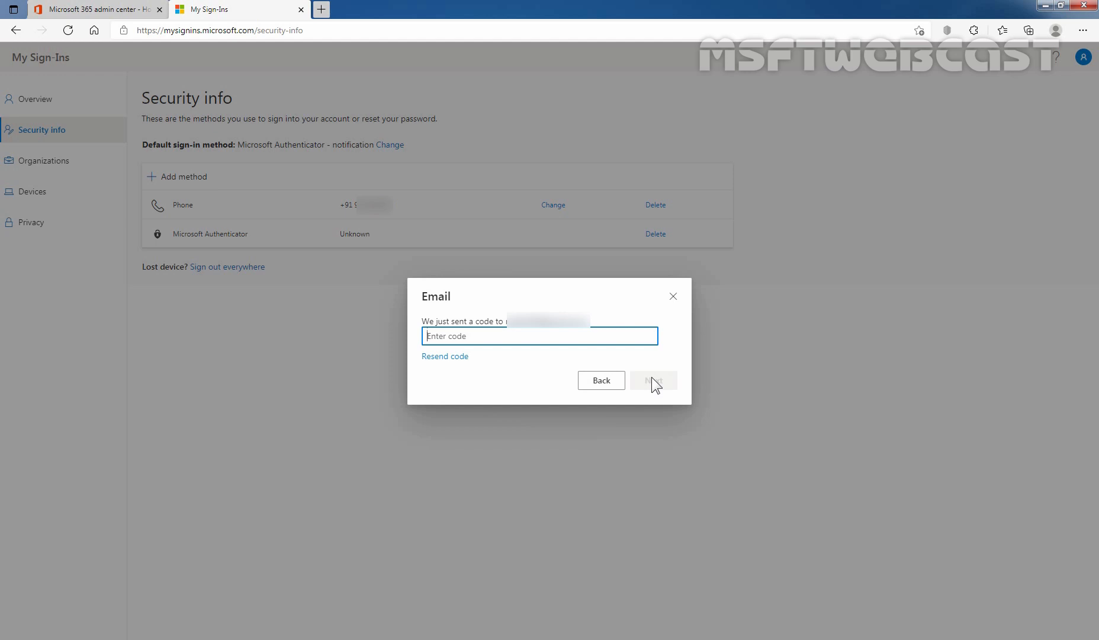
mouse_move(533, 336)
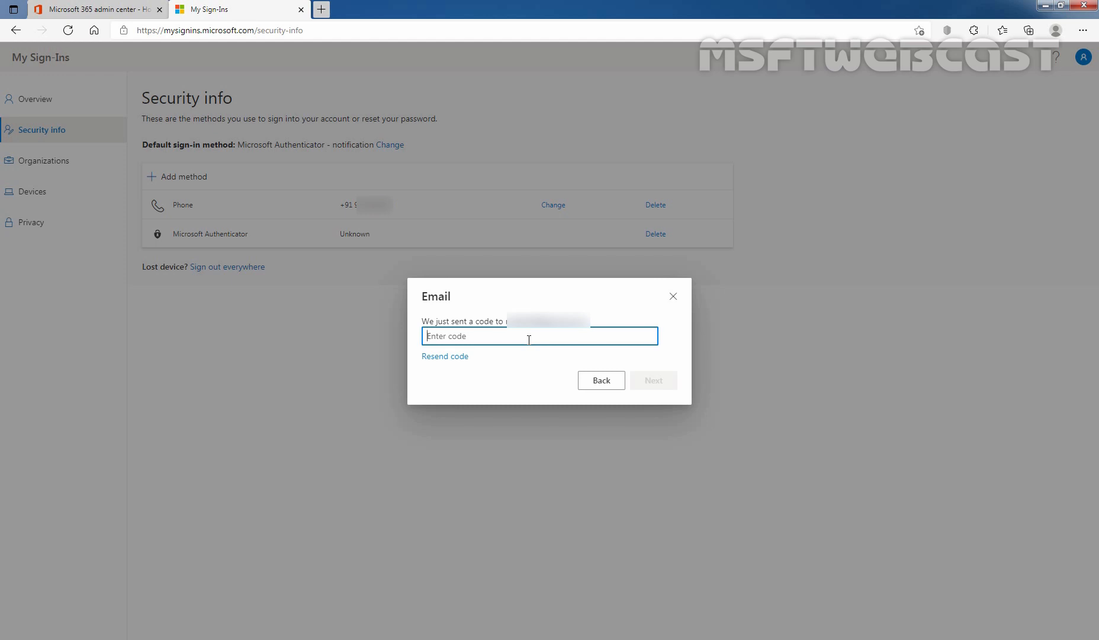
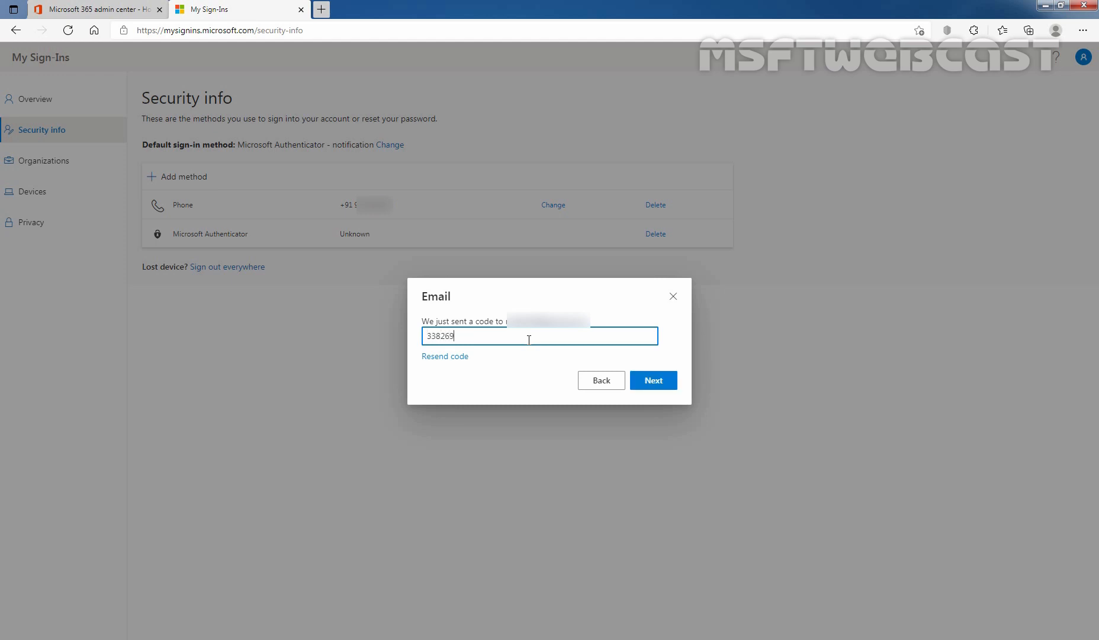
mouse_move(653, 379)
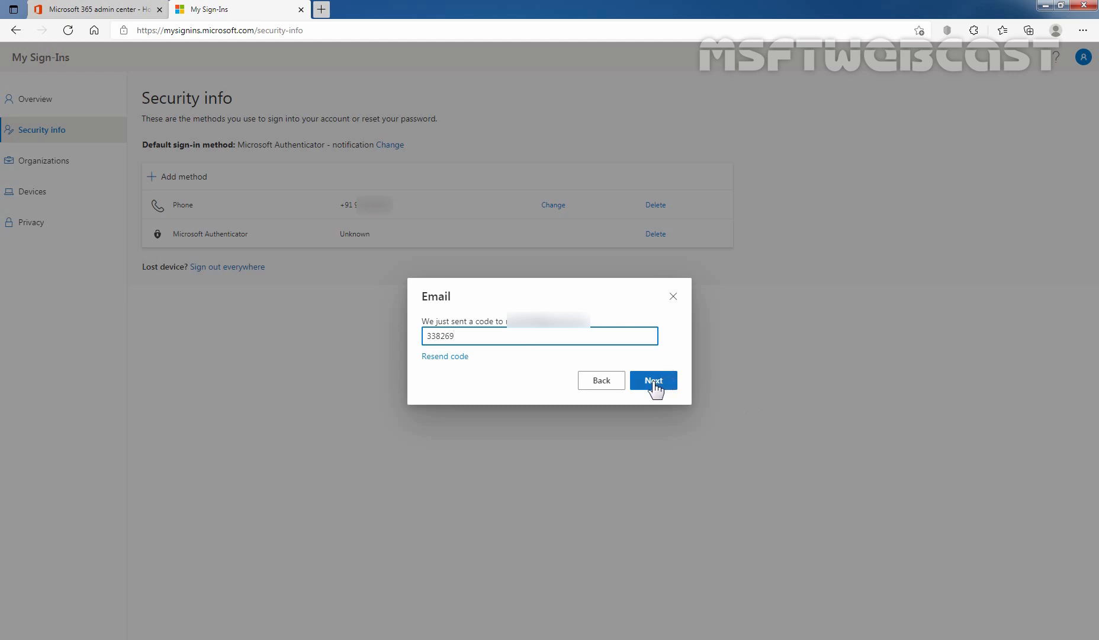
click(651, 380)
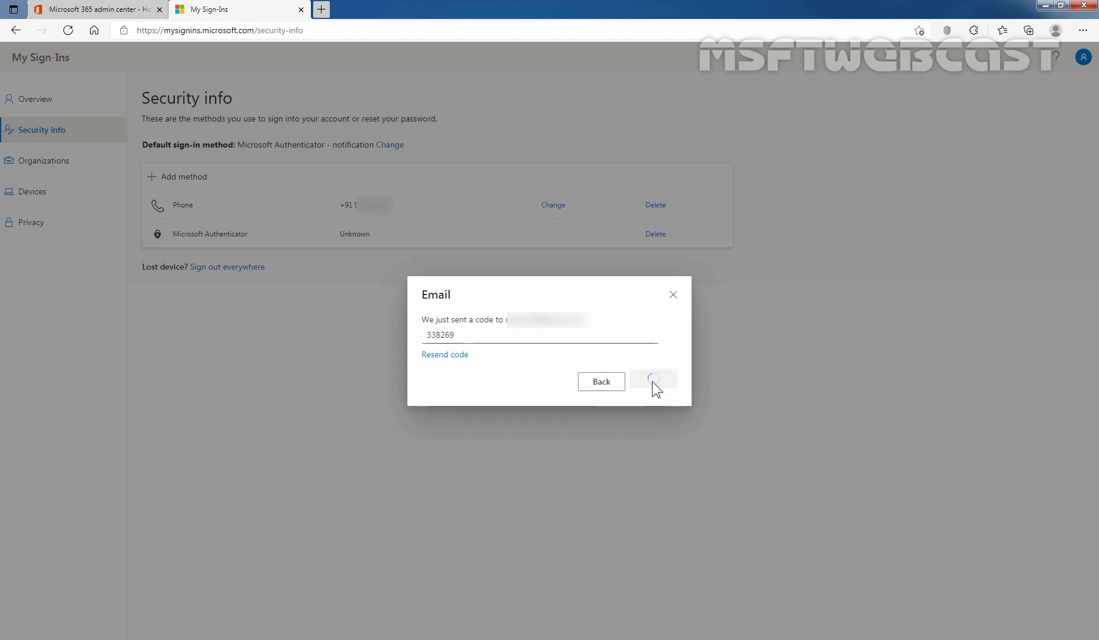
click(653, 382)
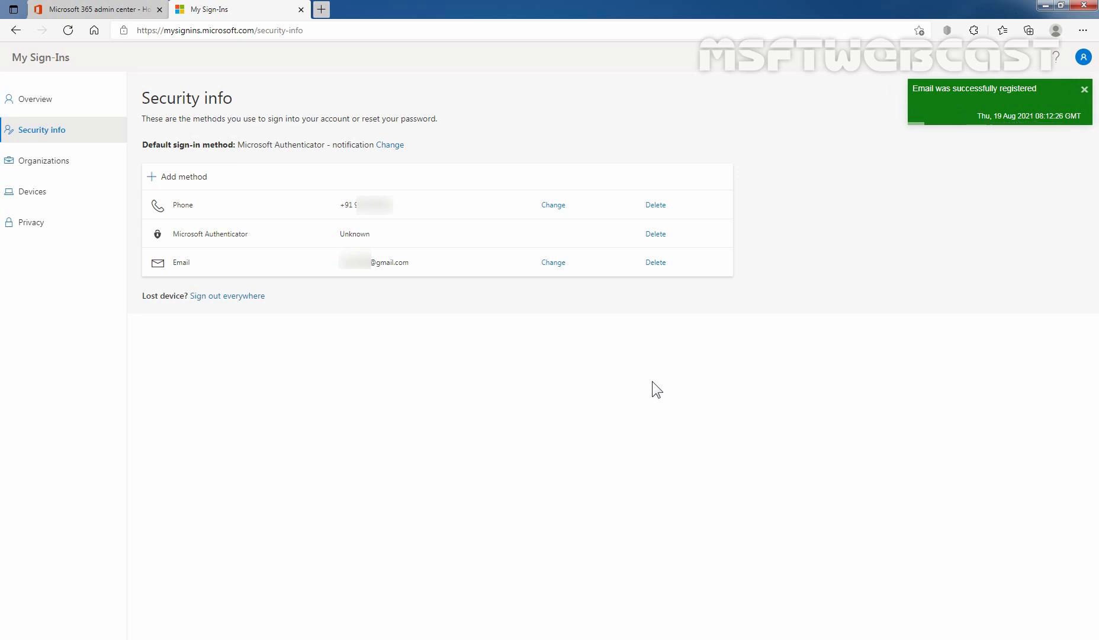
click(1085, 89)
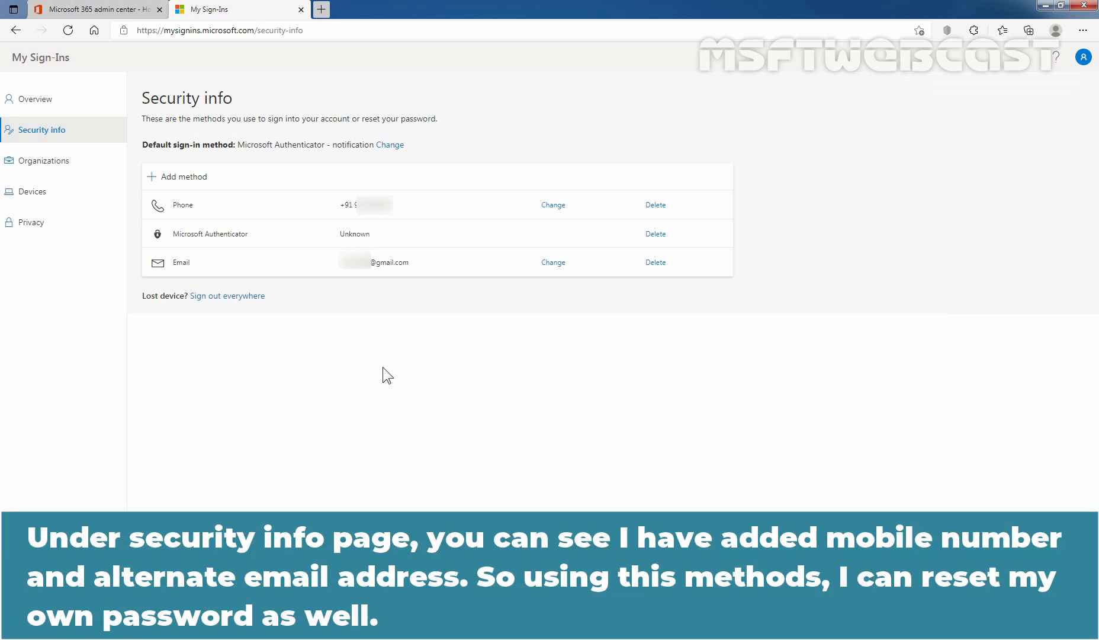
mouse_move(217, 222)
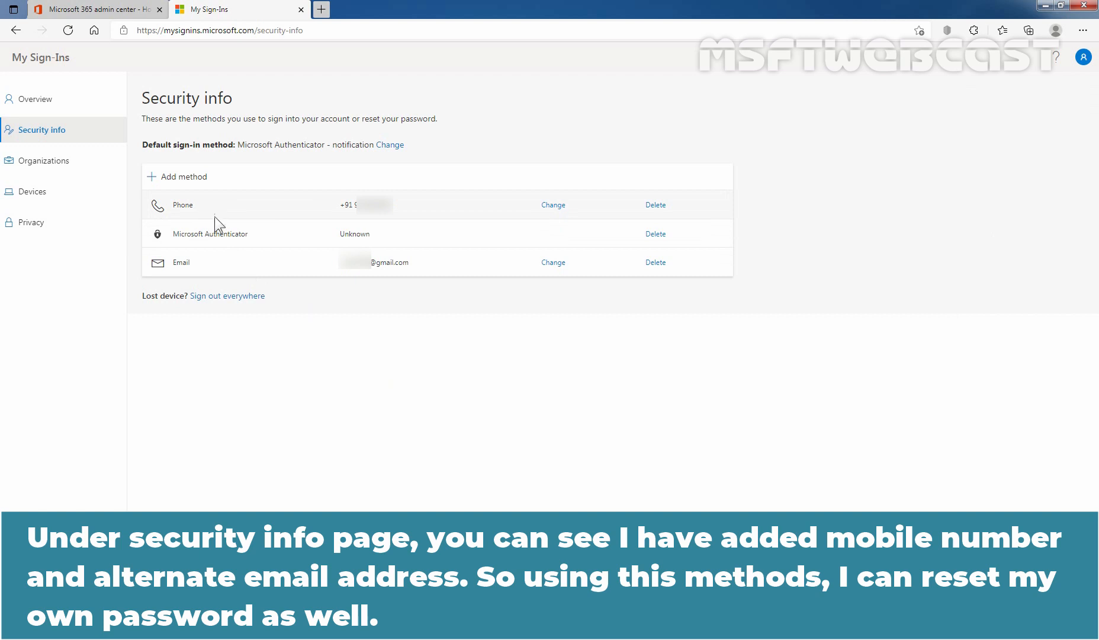
mouse_move(211, 269)
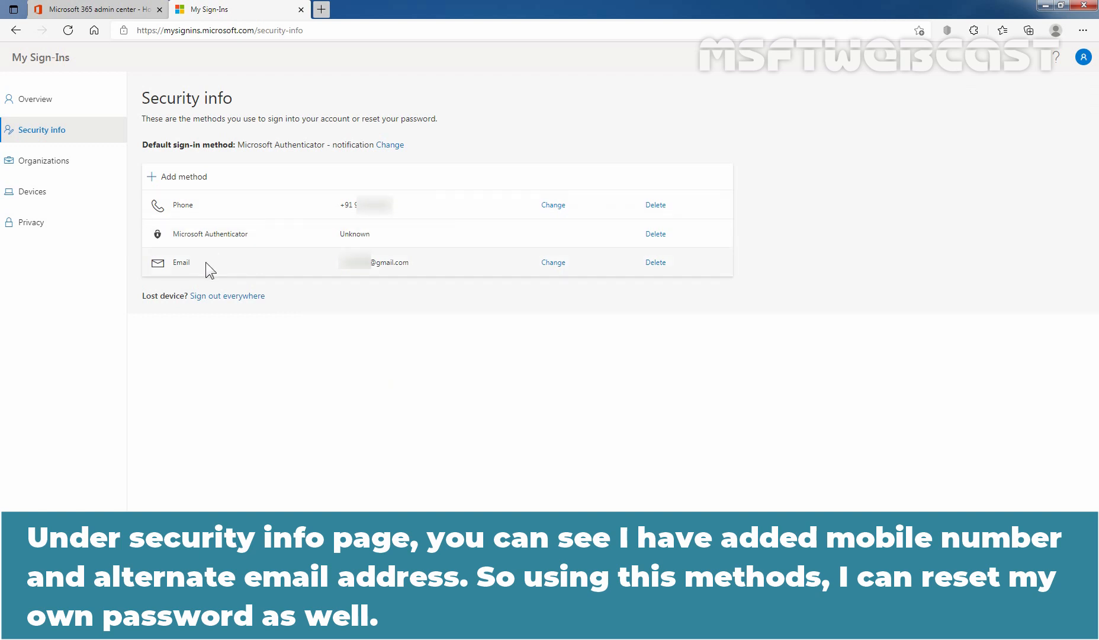
mouse_move(332, 376)
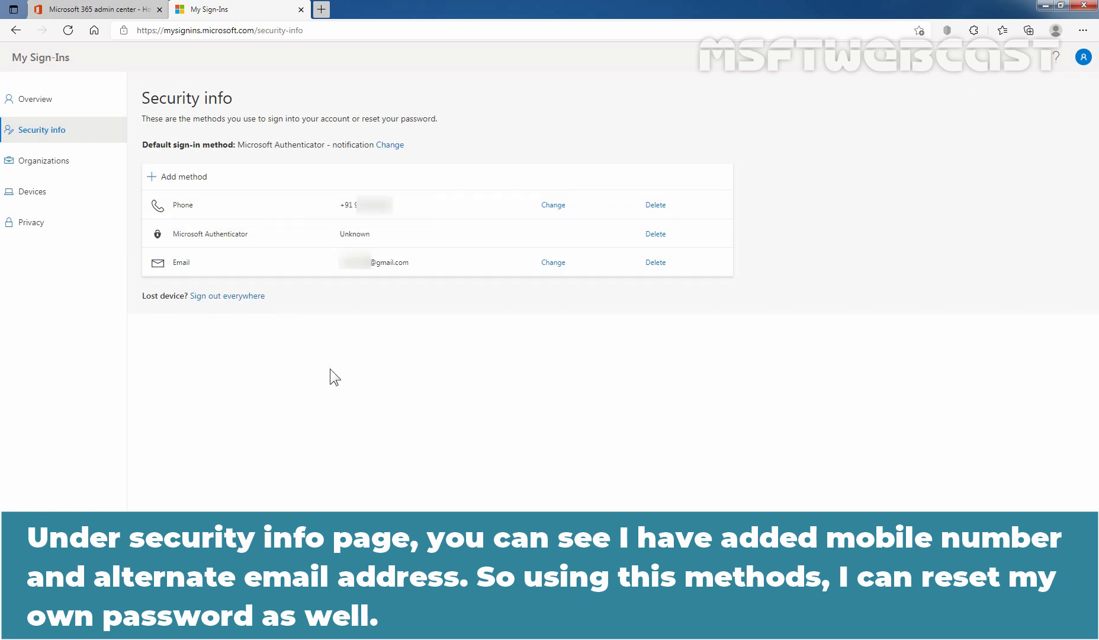